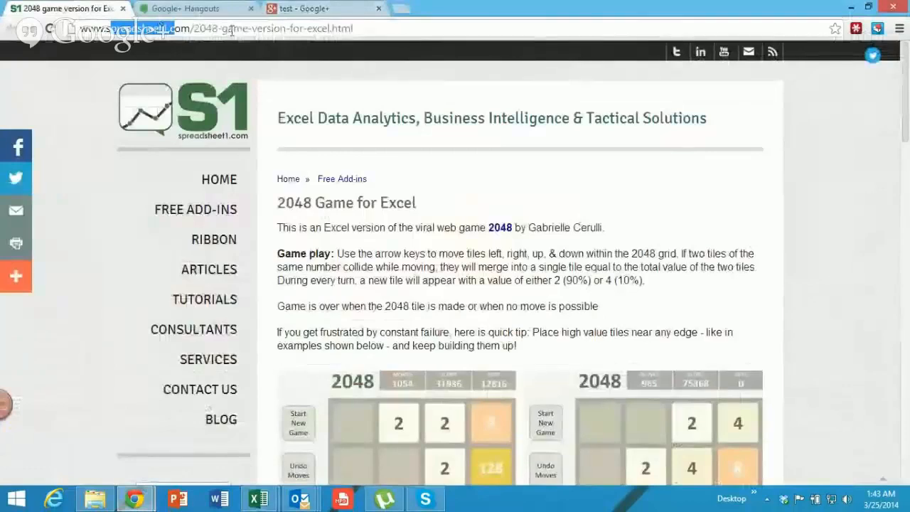
Scroll the 2048 workbook to bring the fresh board into view
scroll(down, 3)
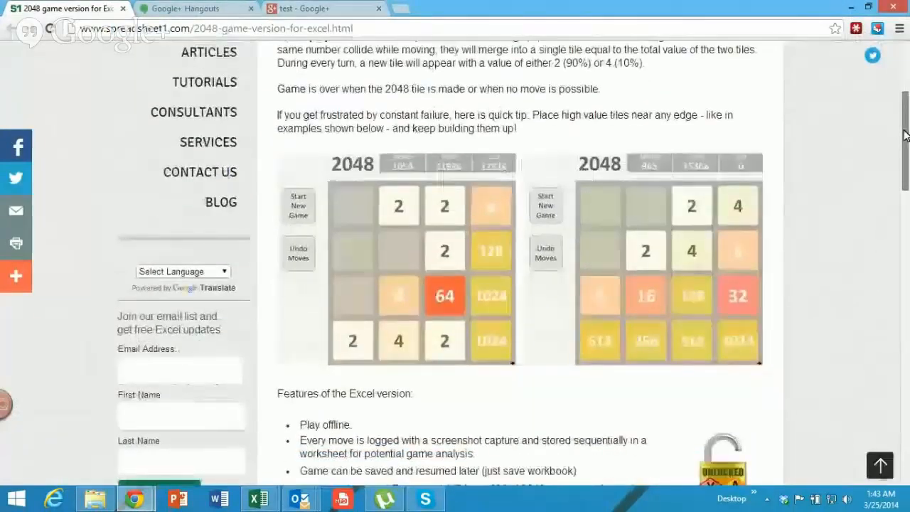
scroll(up, 3)
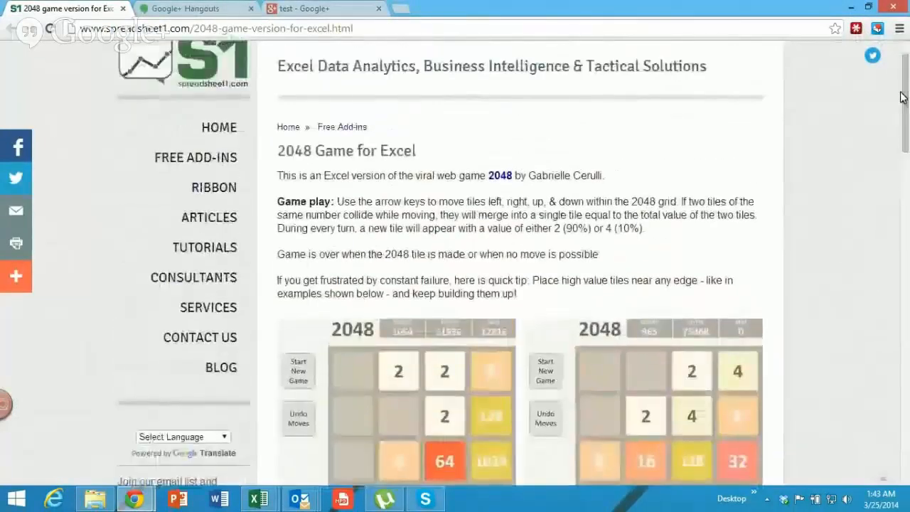
scroll(down, 3)
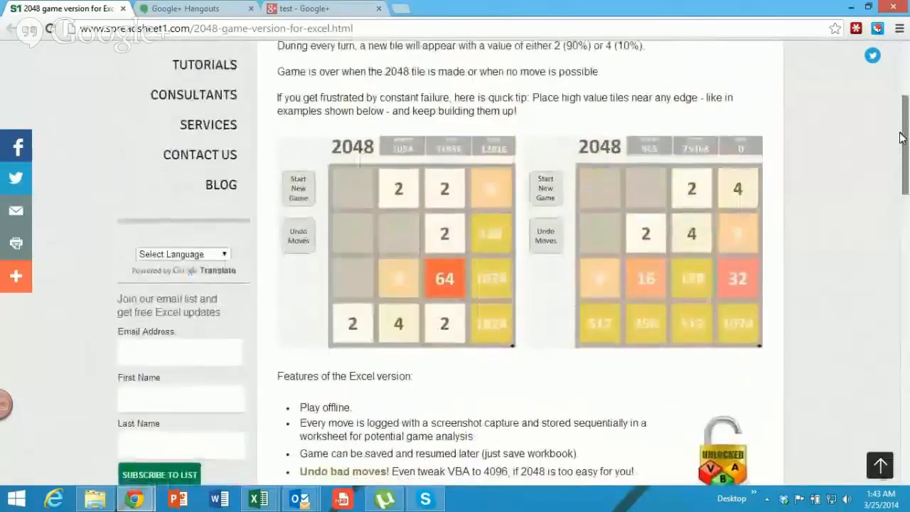
scroll(down, 3)
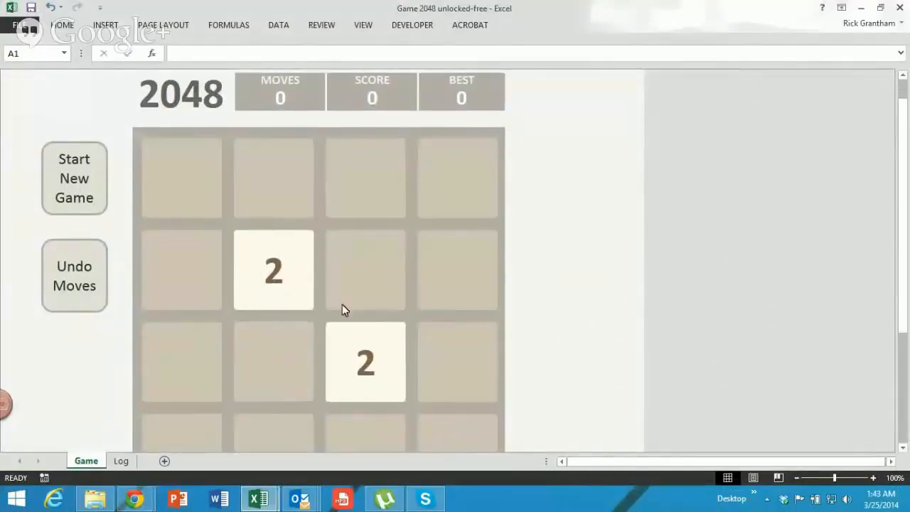
mouse_move(317, 264)
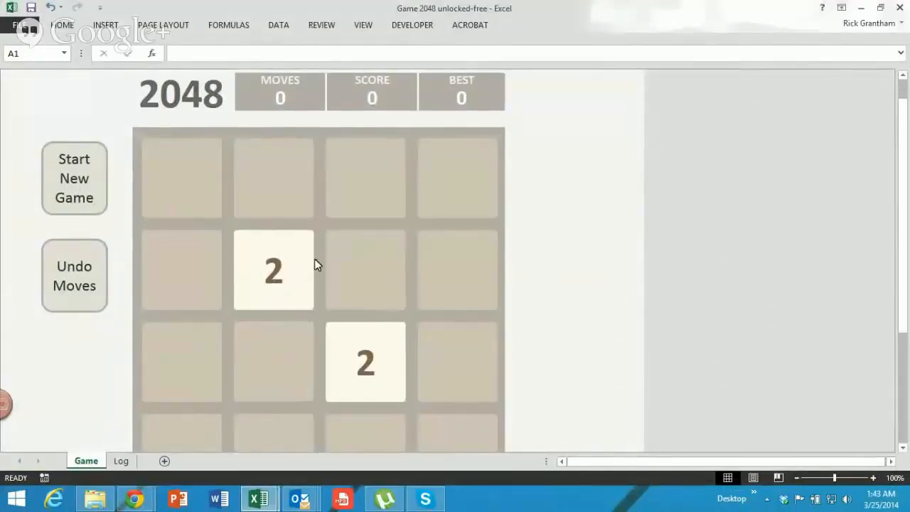
mouse_move(342, 261)
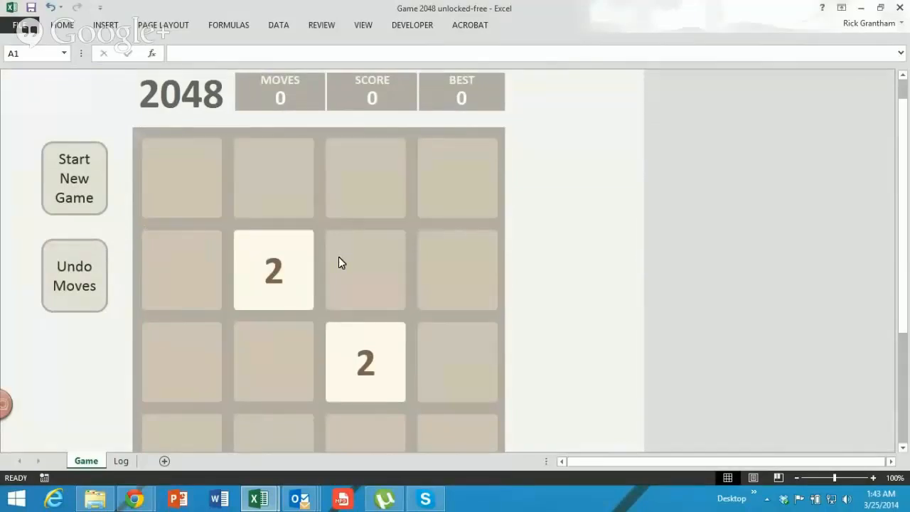
Play right, left and up arrow moves so pairs of 2 tiles merge into 4s
key(right)
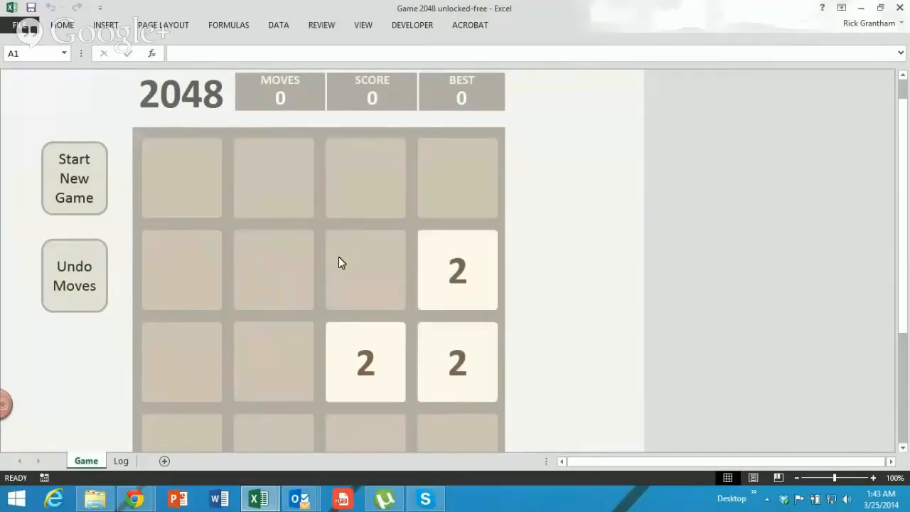
key(Left)
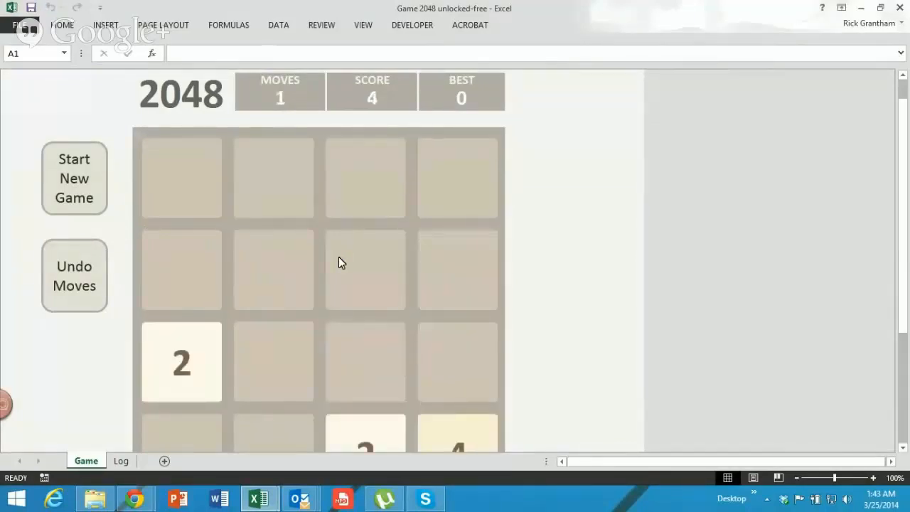
mouse_move(605, 148)
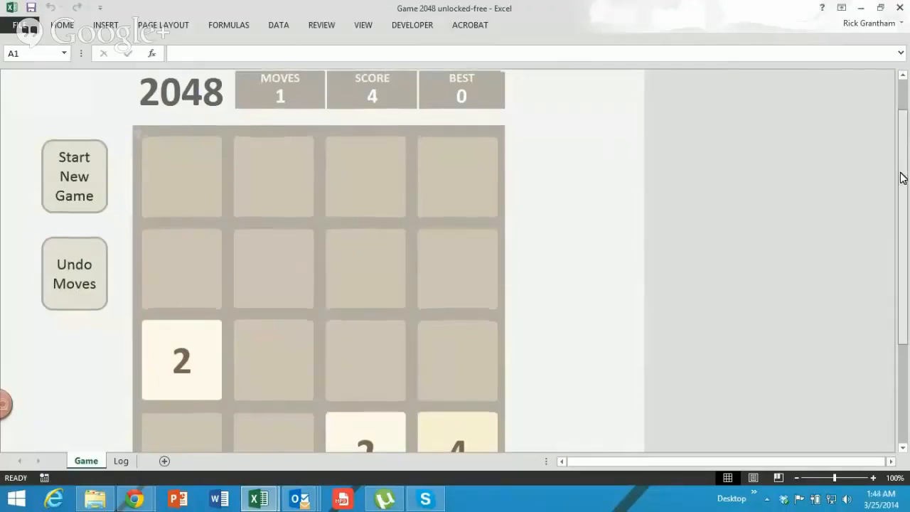
scroll(down, 3)
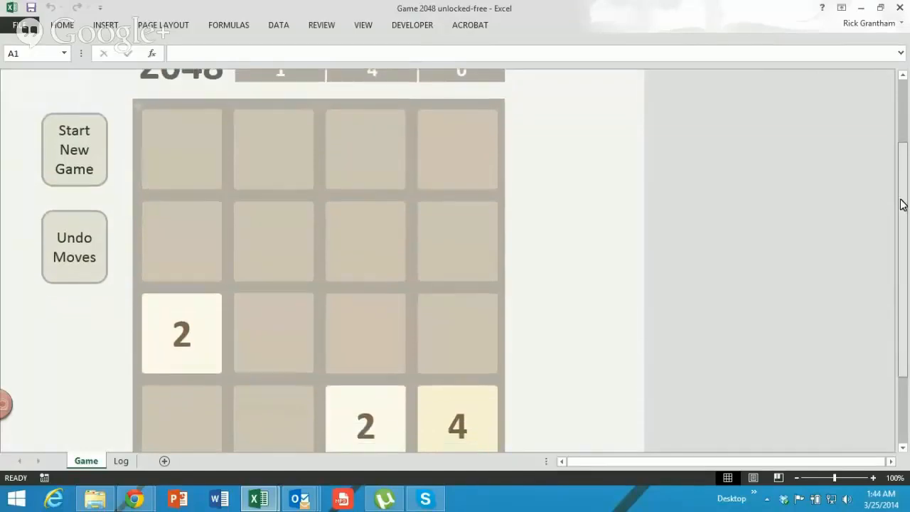
key(Up)
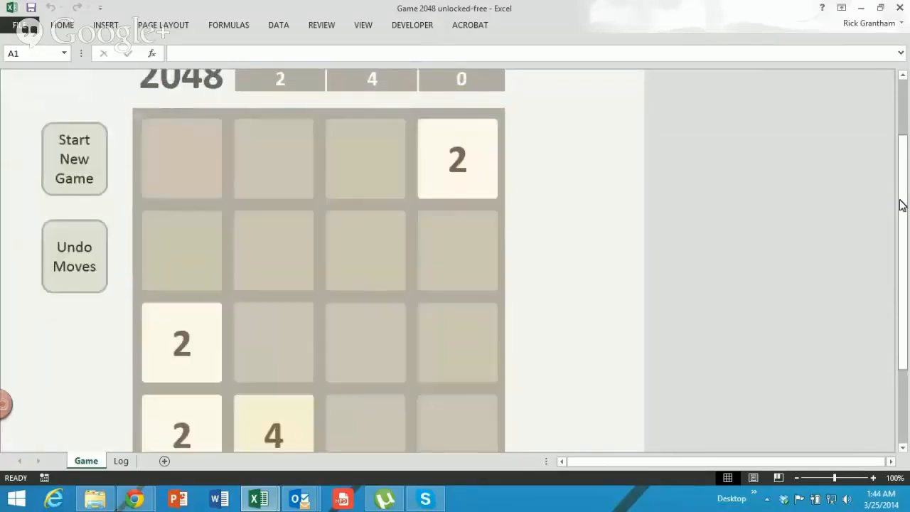
mouse_move(708, 254)
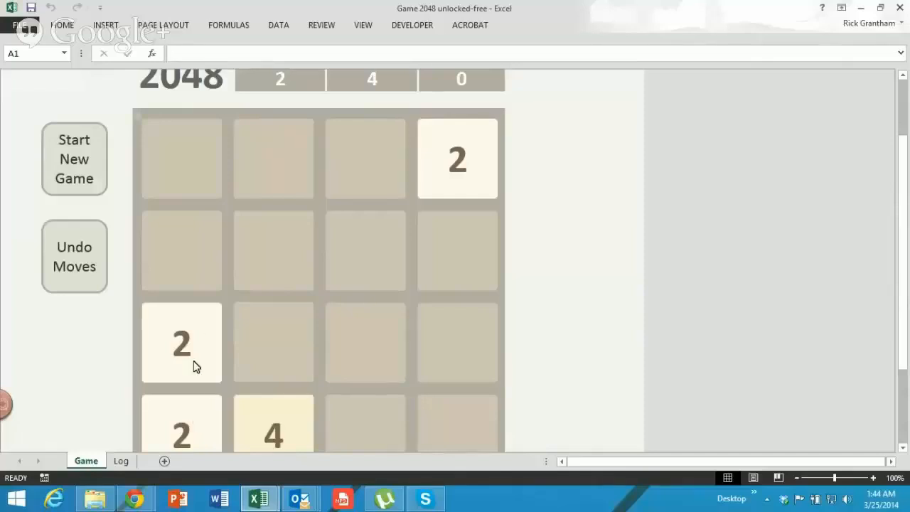
mouse_move(200, 382)
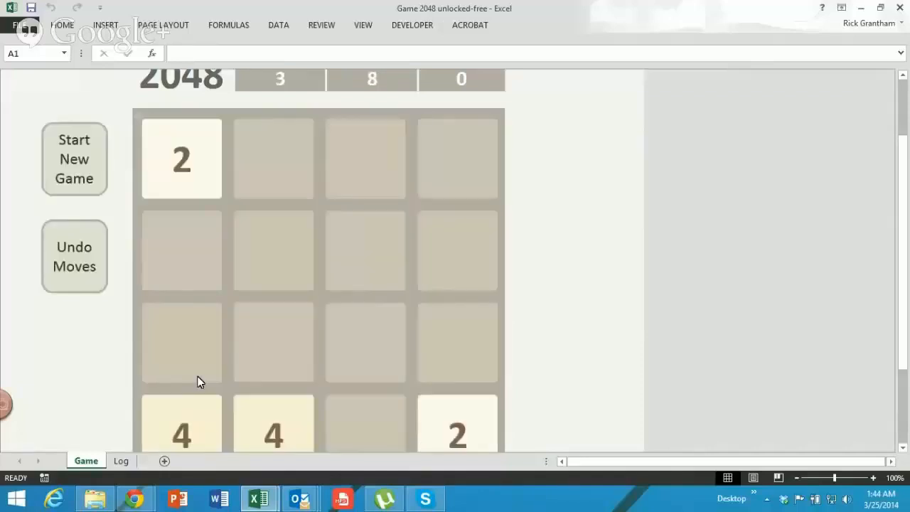
mouse_move(189, 167)
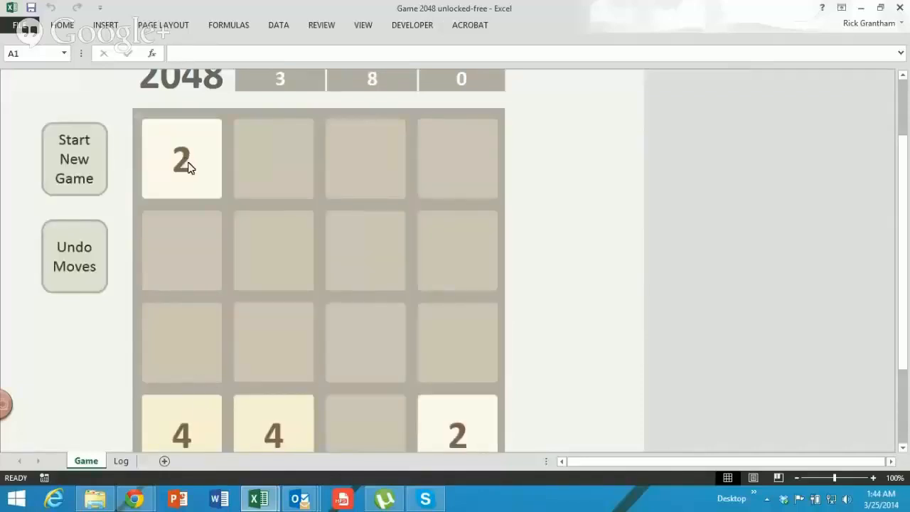
mouse_move(259, 270)
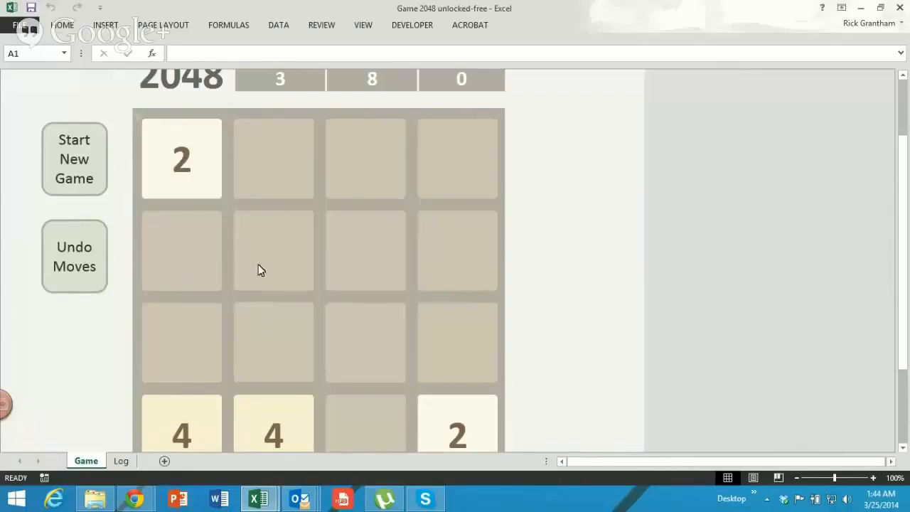
mouse_move(463, 367)
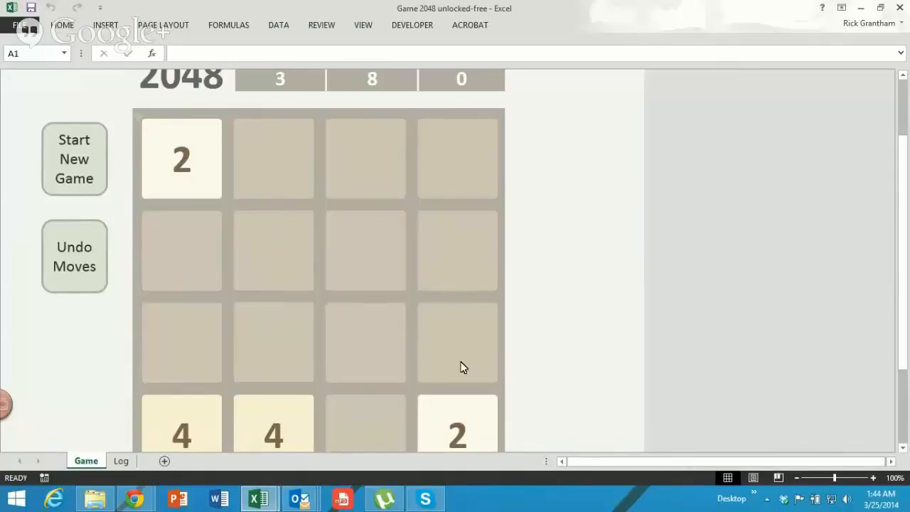
mouse_move(288, 416)
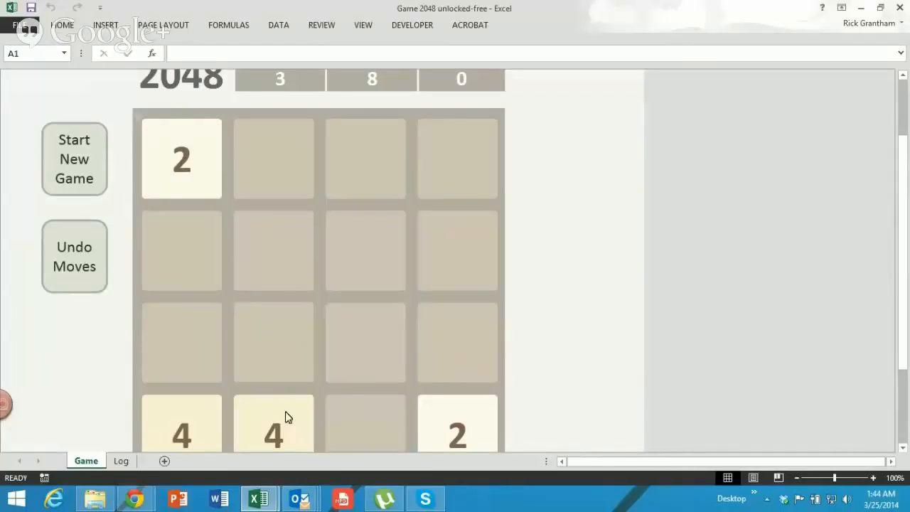
mouse_move(202, 429)
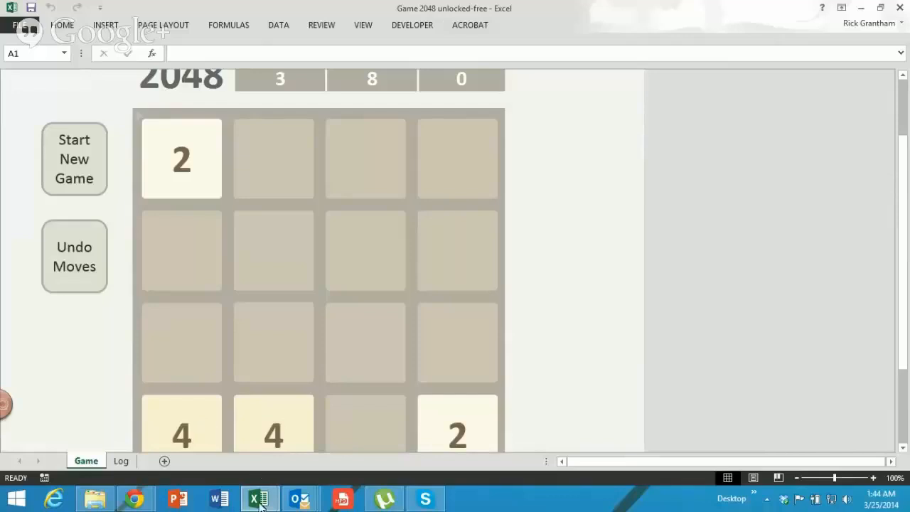
mouse_move(258, 498)
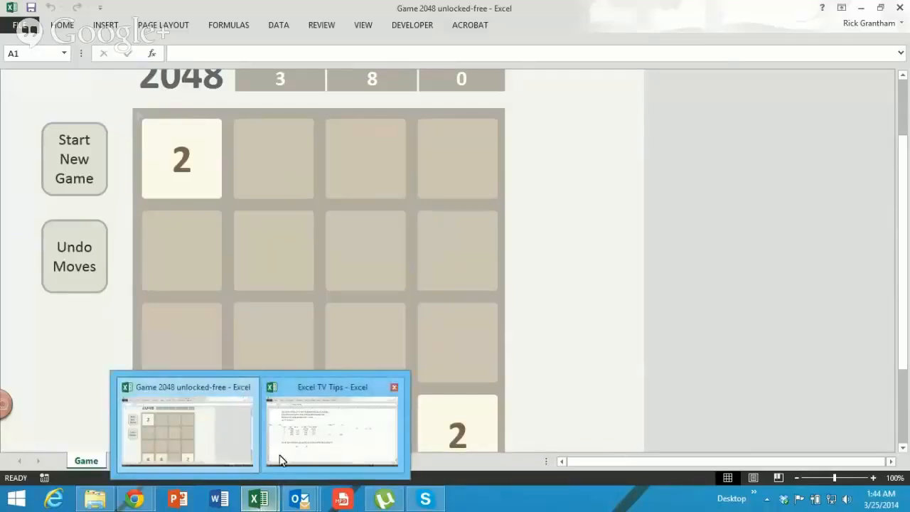